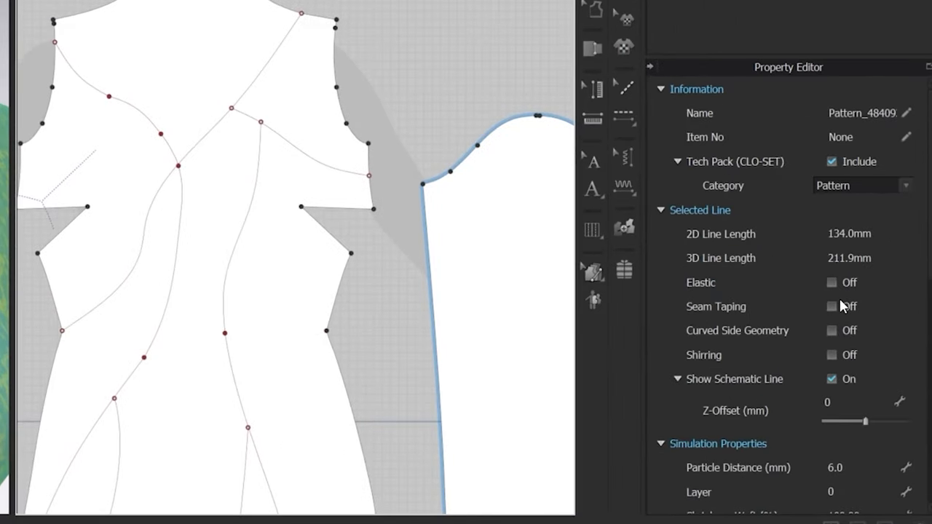
Step: Enable elastic on the neckline edge at strength 10 with a raised ratio
click(831, 283)
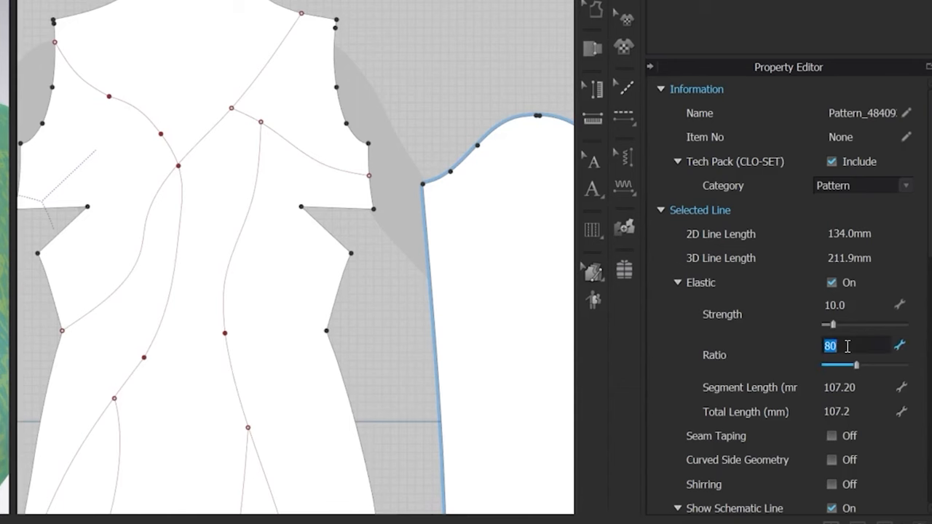
mouse_move(862, 372)
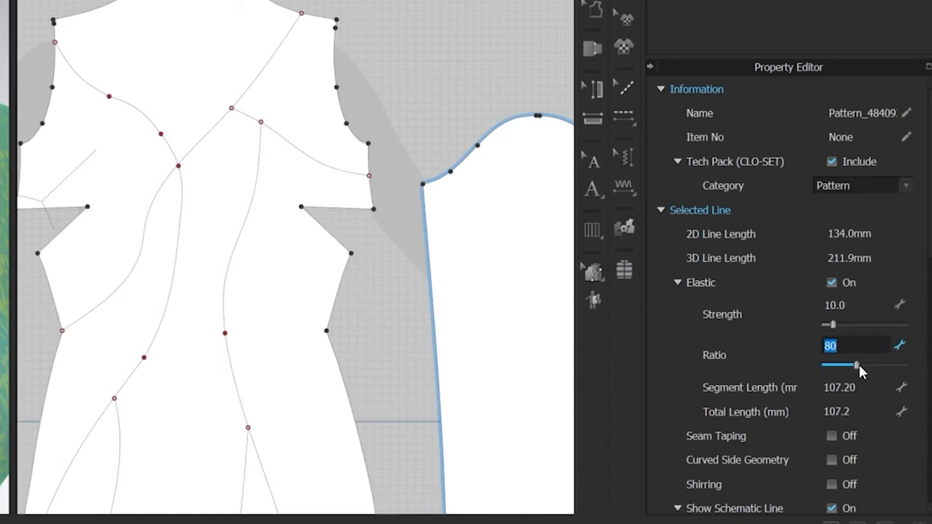
drag(832, 365, 879, 366)
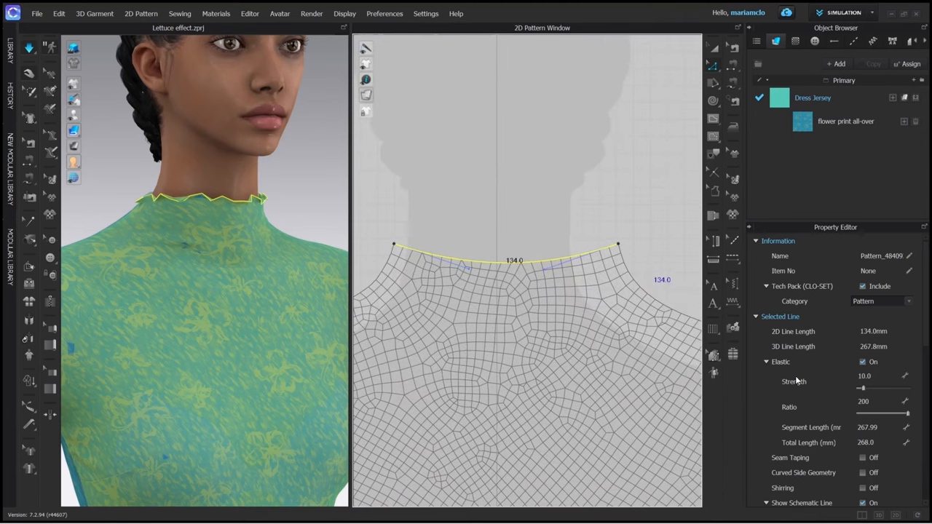
Step: Set the neckline elastic ratio to 200 and show the Topstitch list
scroll(down, 3)
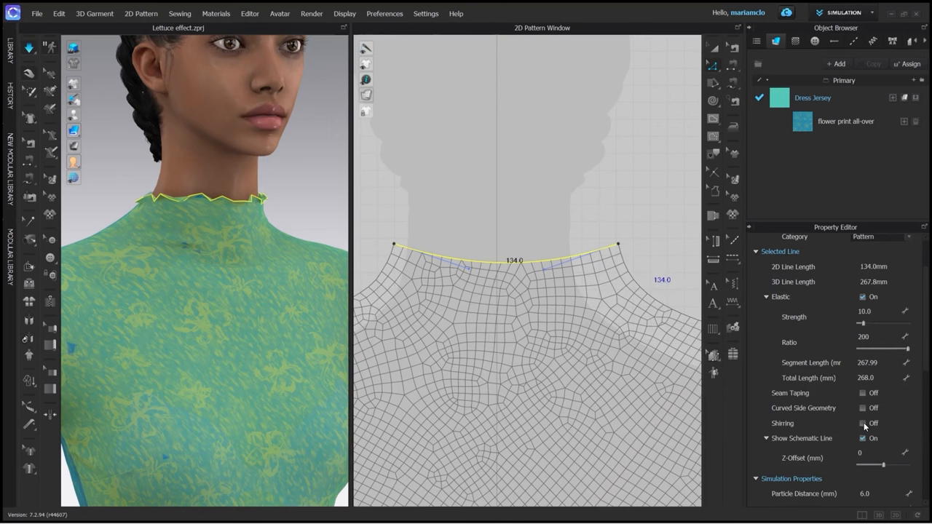
click(862, 423)
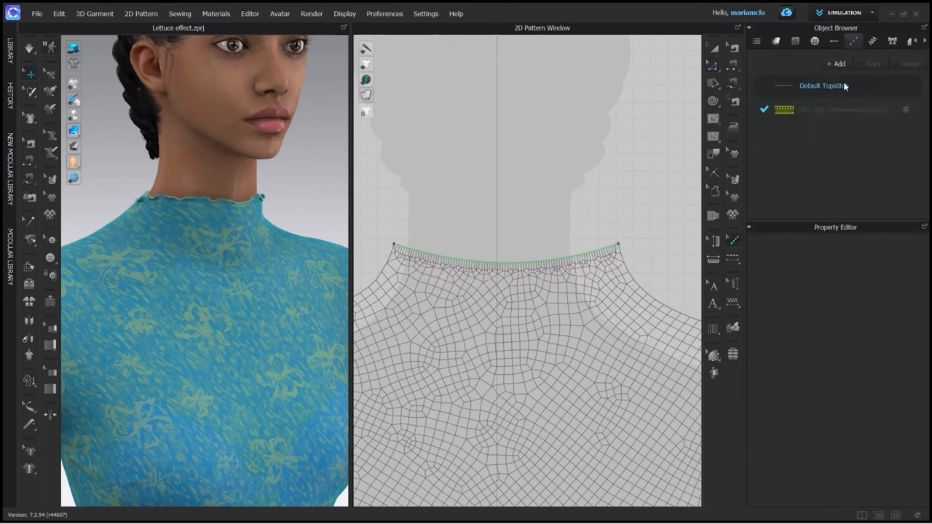
click(823, 109)
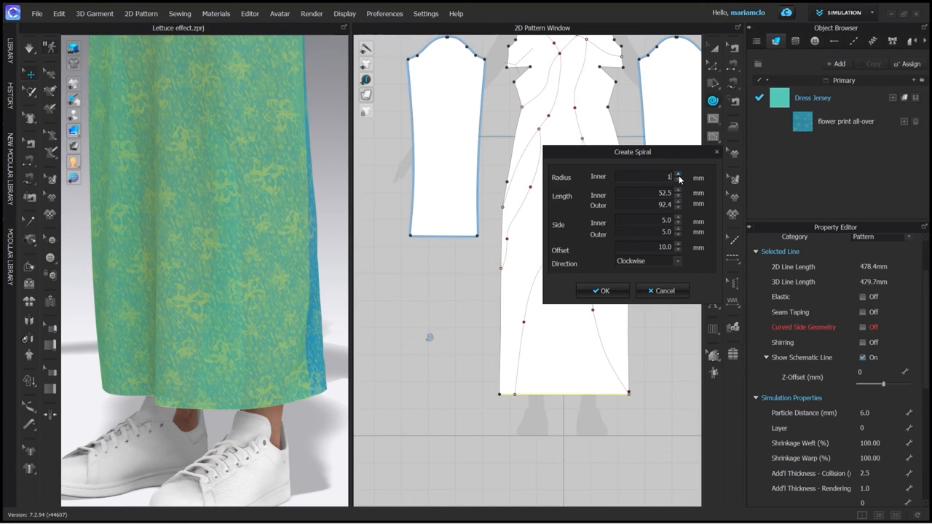
Step: Adjust the inner radius of the spiral built from the hem edge
click(679, 175)
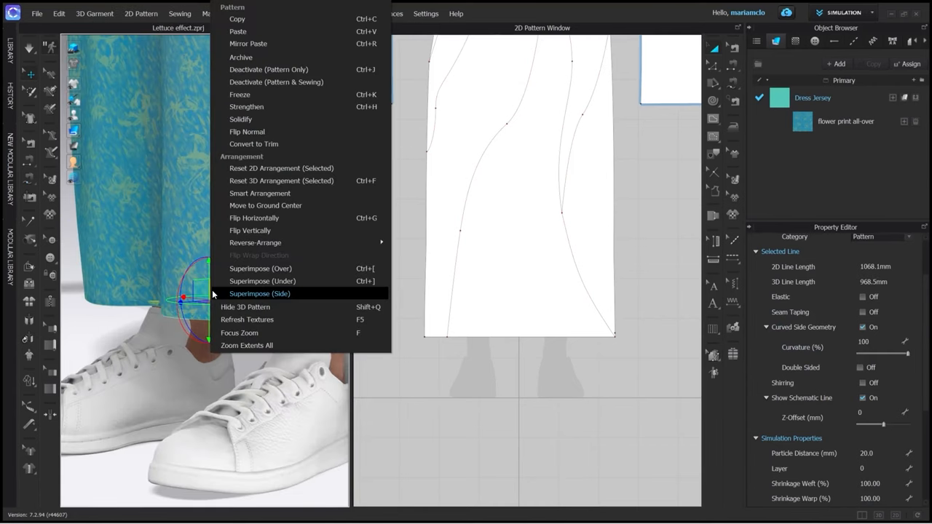
Step: Superimpose the long pattern piece and set its particle distance to 3 mm
click(259, 294)
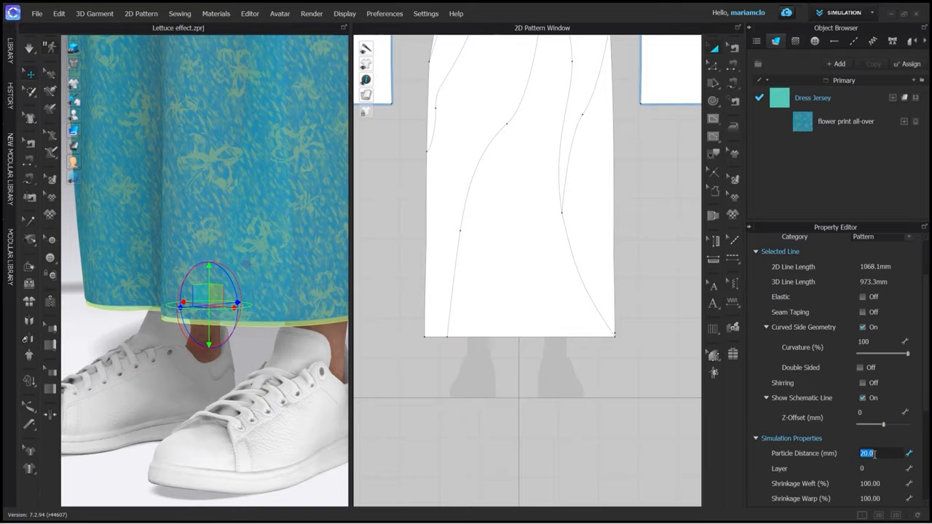
text(3)
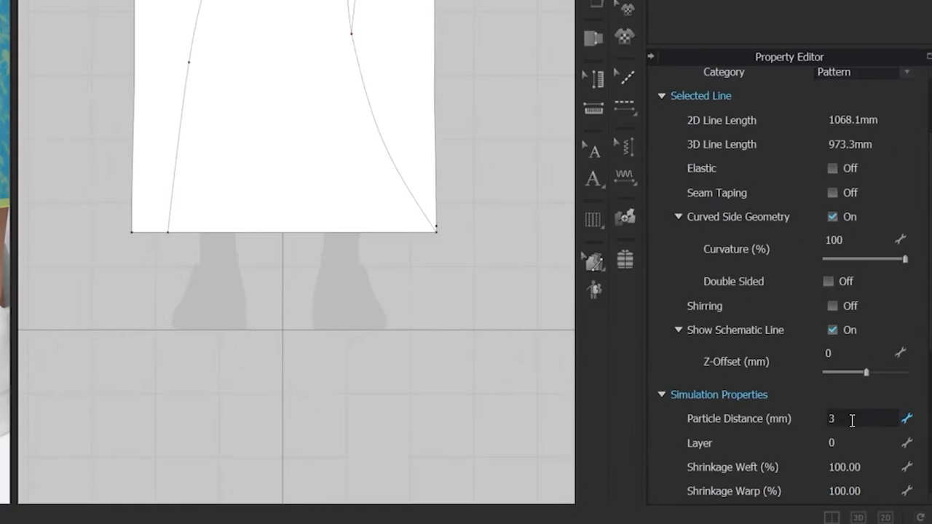
mouse_move(862, 413)
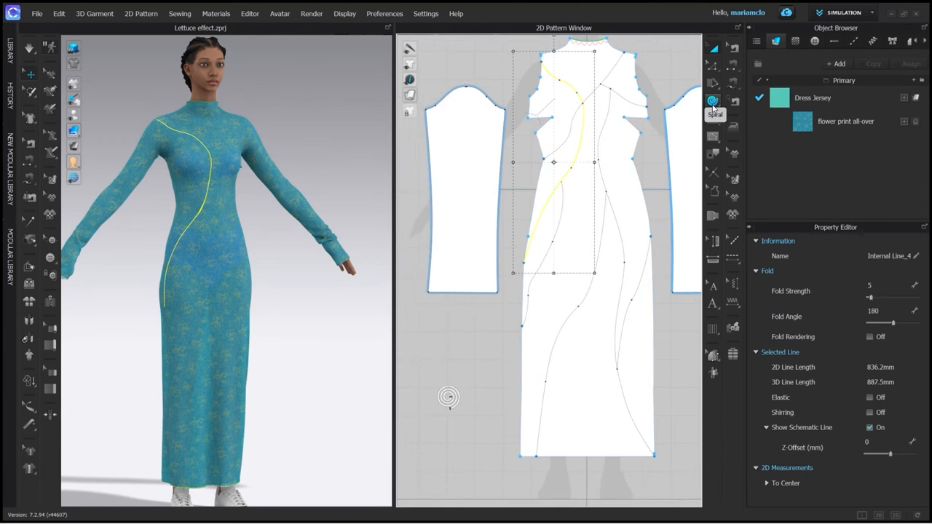
Step: Spiral the front seam line with adjusted inner length and apply the ISO 514 overlock topstitch
click(714, 100)
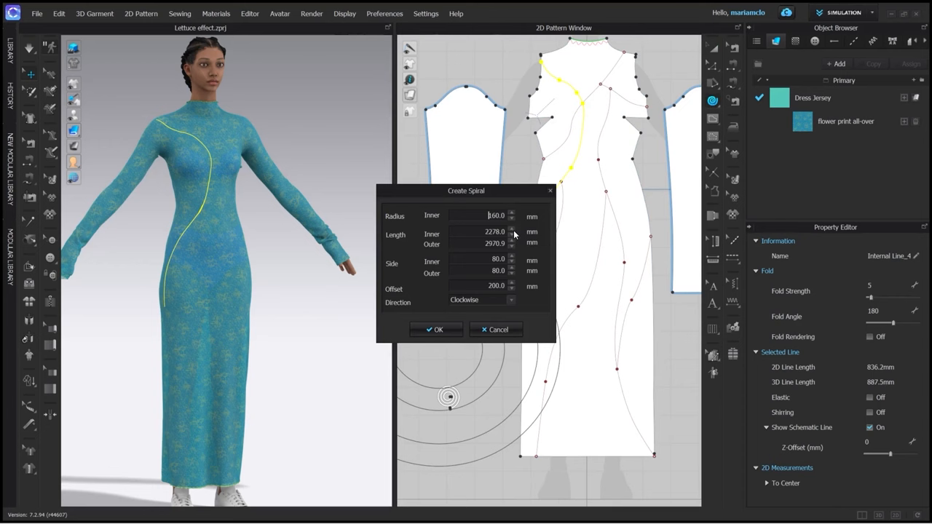
click(435, 329)
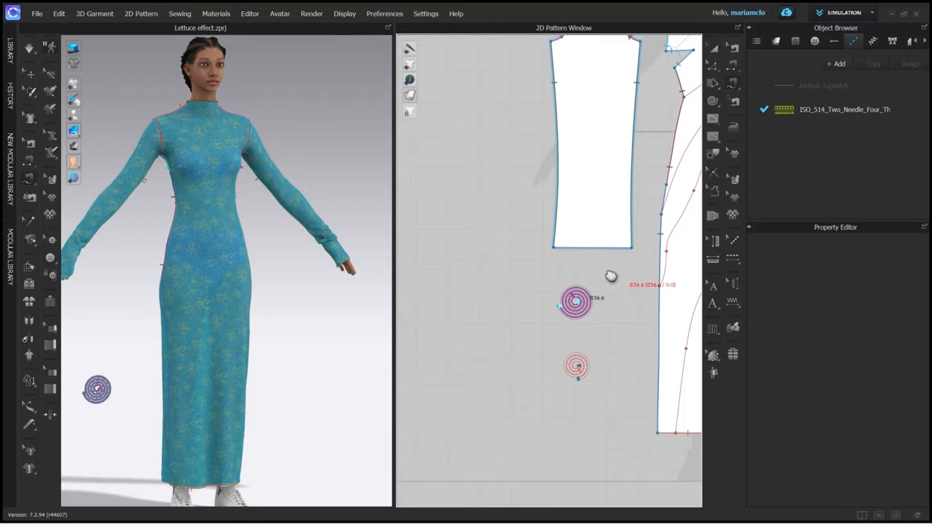
click(575, 302)
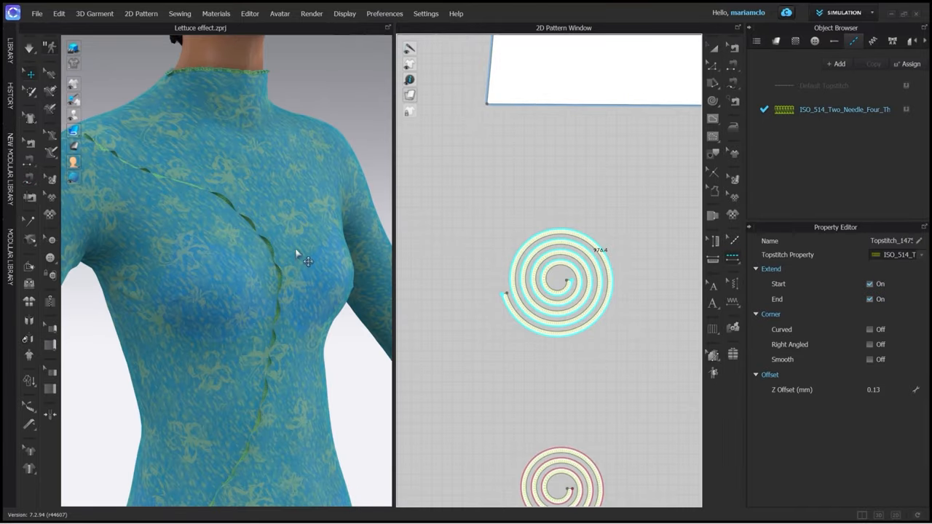